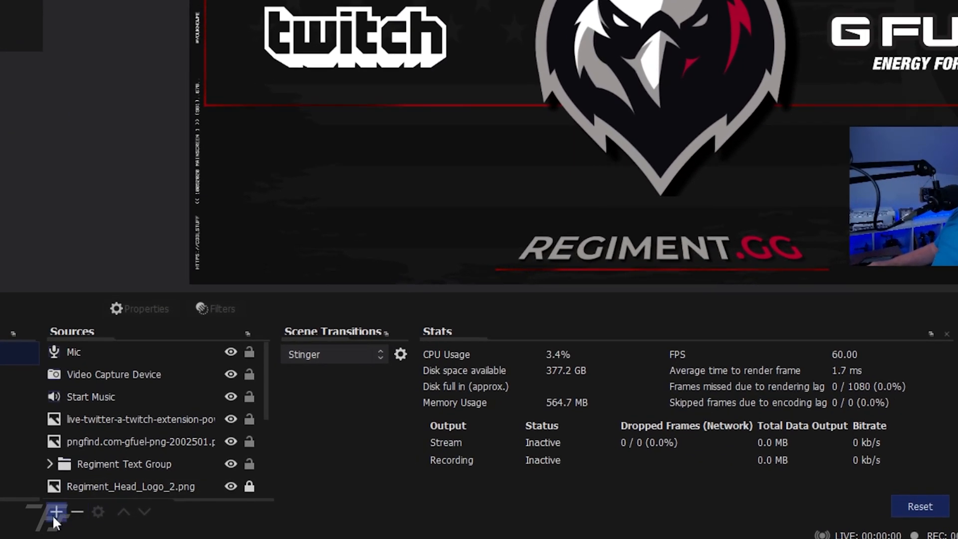
Create a Text (GDI+) source named Countdown in the current scene.
{"action": "left_click", "coordinate": [54, 513]}
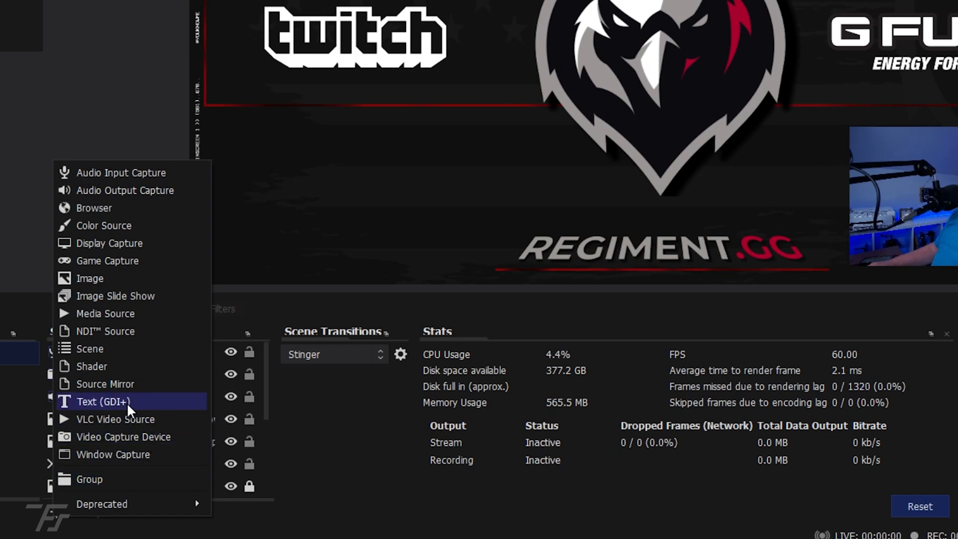
{"action": "left_click", "coordinate": [103, 401]}
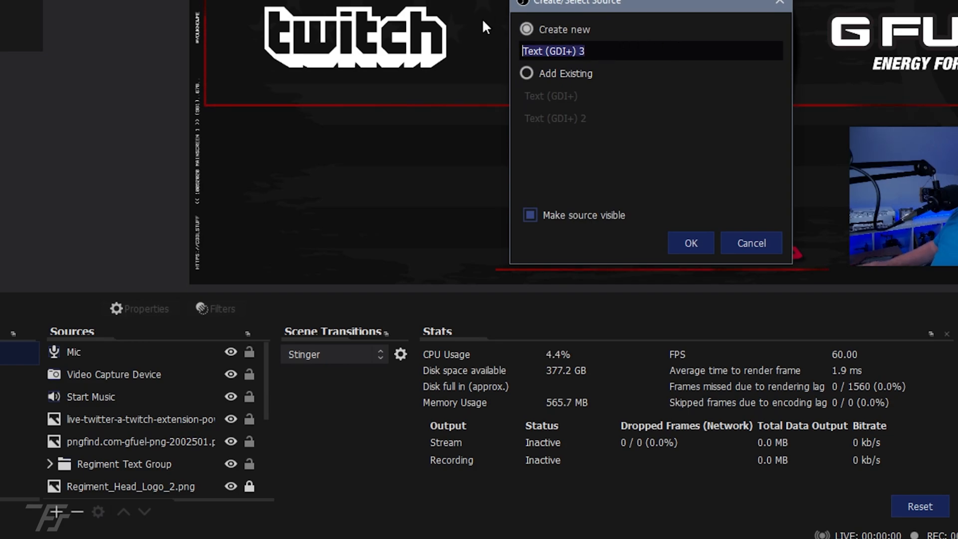
{"action": "type", "text": "Coun"}
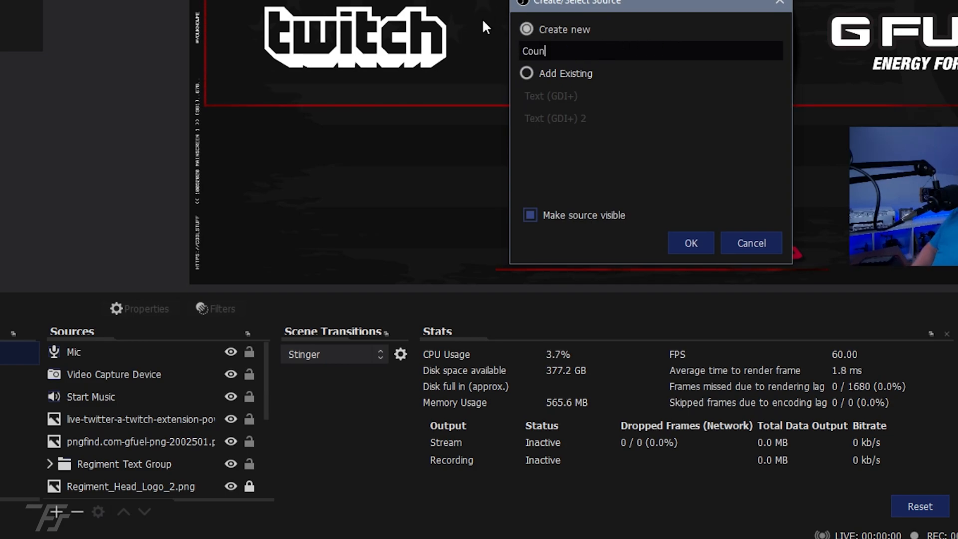
{"action": "type", "text": "tdown"}
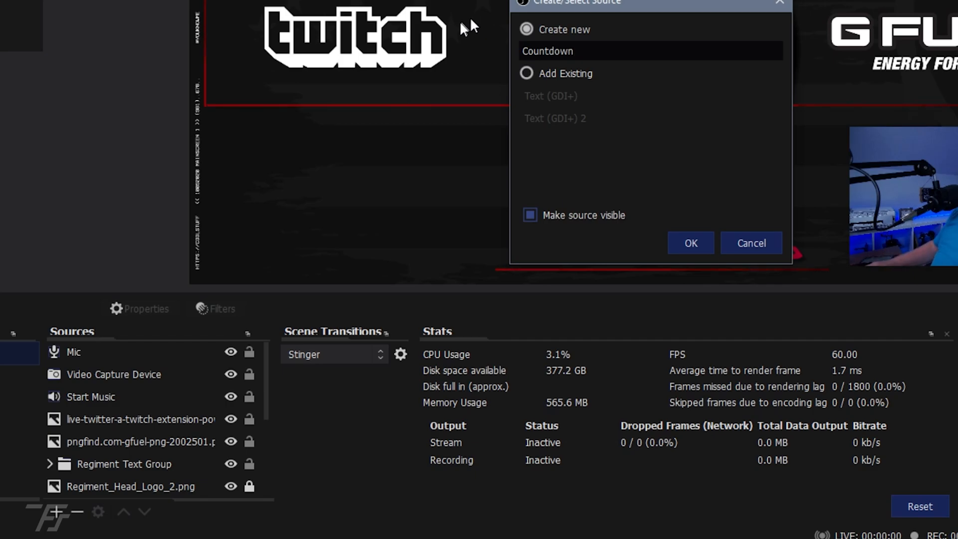
{"action": "left_click", "coordinate": [690, 243]}
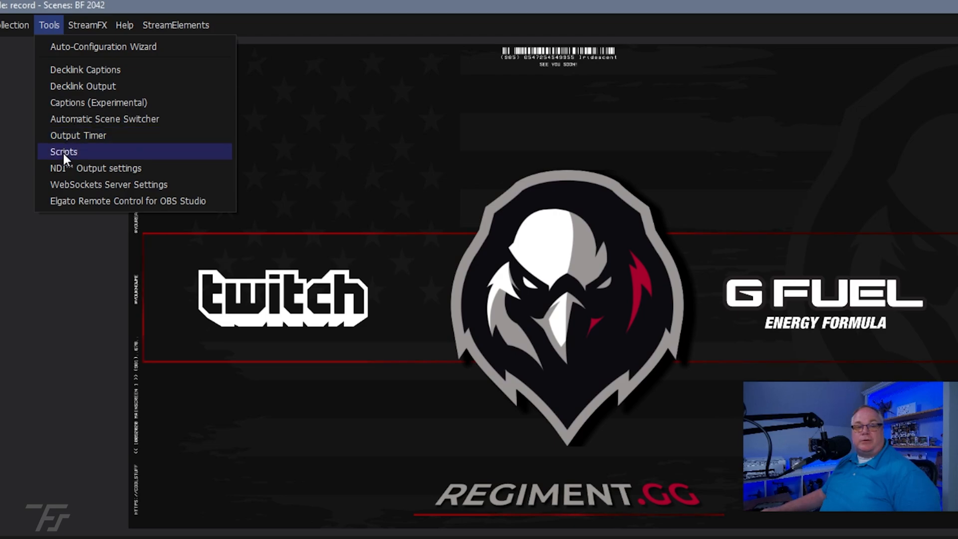
Bring up the Scripts manager from the Tools menu, currently with no scripts loaded.
{"action": "left_click", "coordinate": [63, 152]}
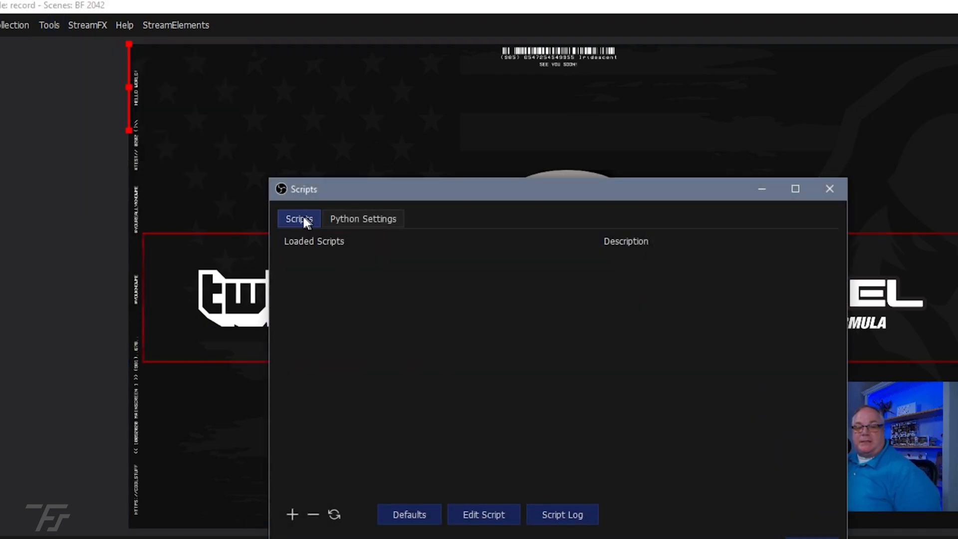
{"action": "mouse_move", "coordinate": [291, 515]}
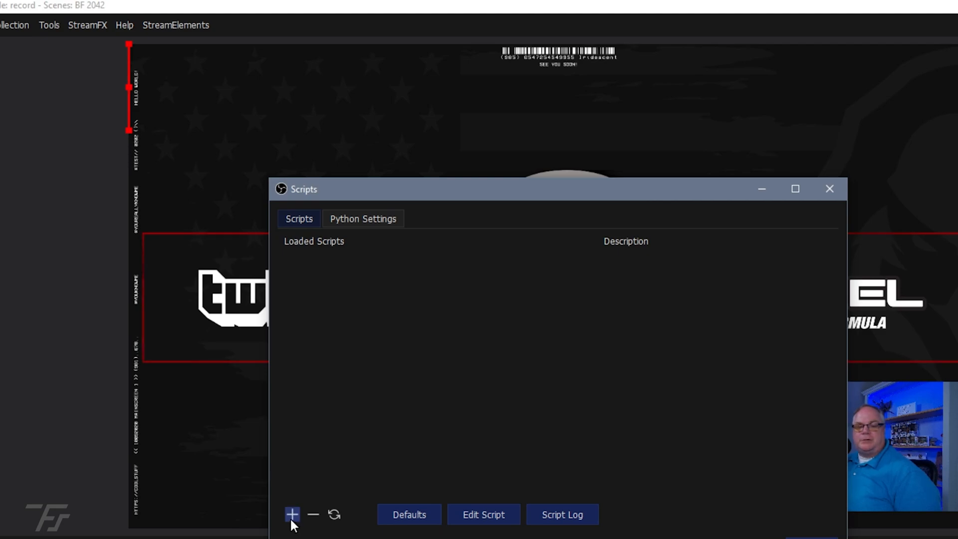
Load countdown.lua from the bundled scripts folder into the Scripts manager.
{"action": "left_click", "coordinate": [291, 515]}
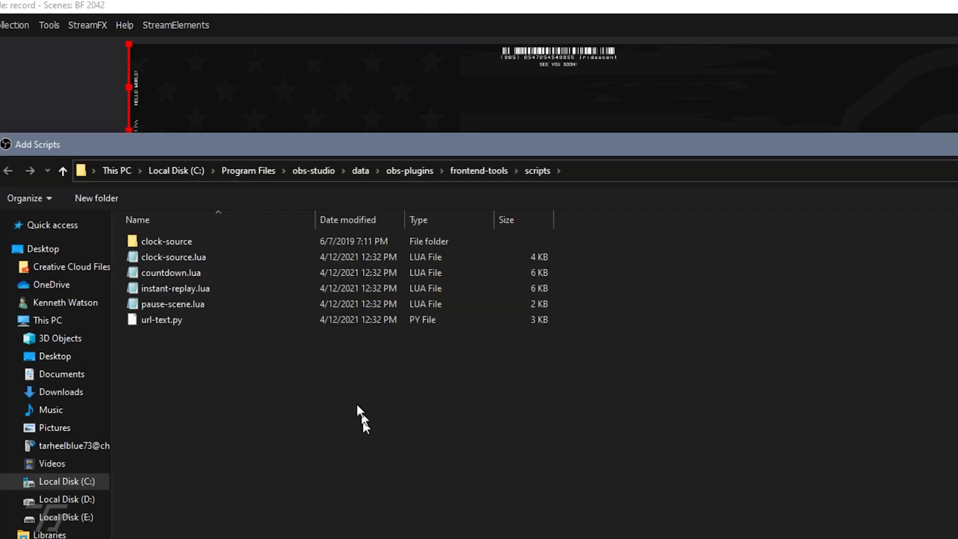
{"action": "left_click", "coordinate": [171, 272]}
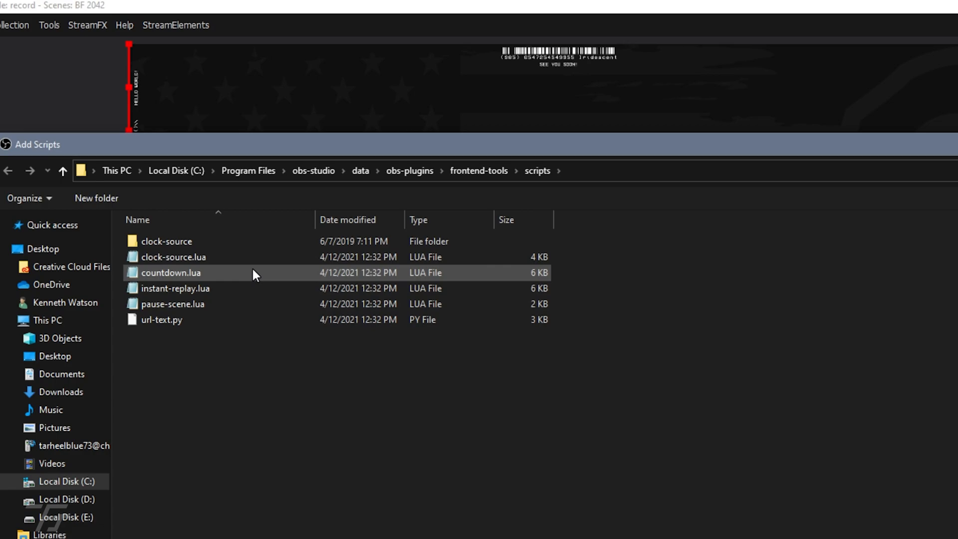
{"action": "mouse_move", "coordinate": [255, 274]}
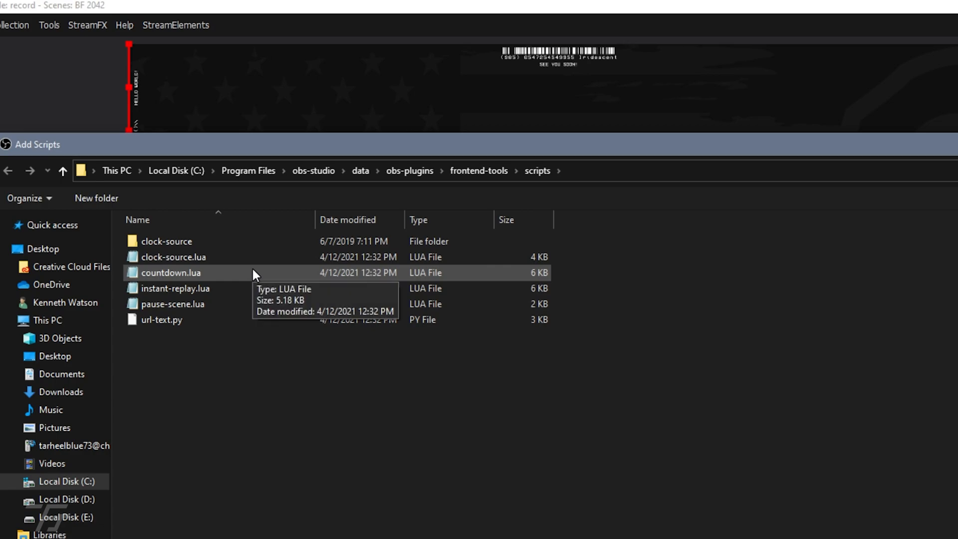
{"action": "mouse_move", "coordinate": [250, 276]}
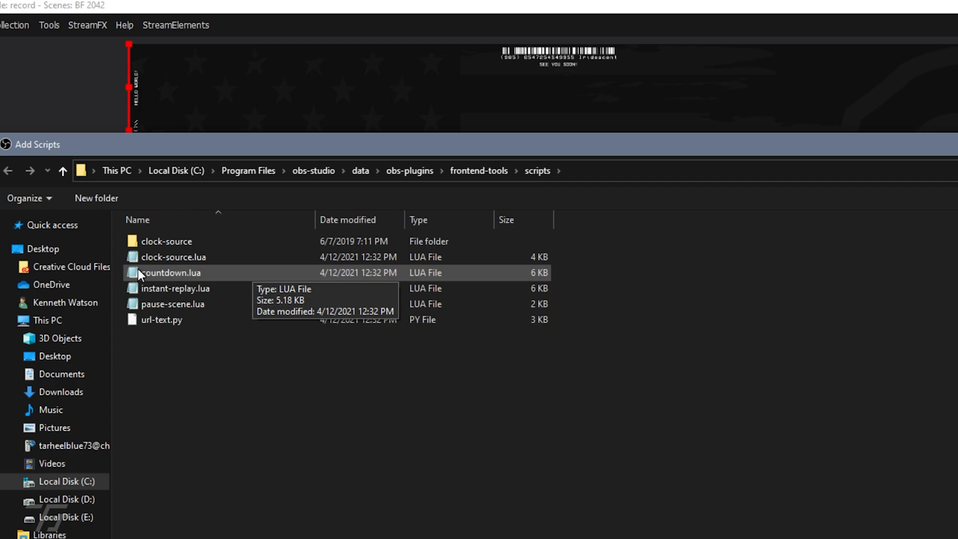
{"action": "left_click", "coordinate": [171, 271]}
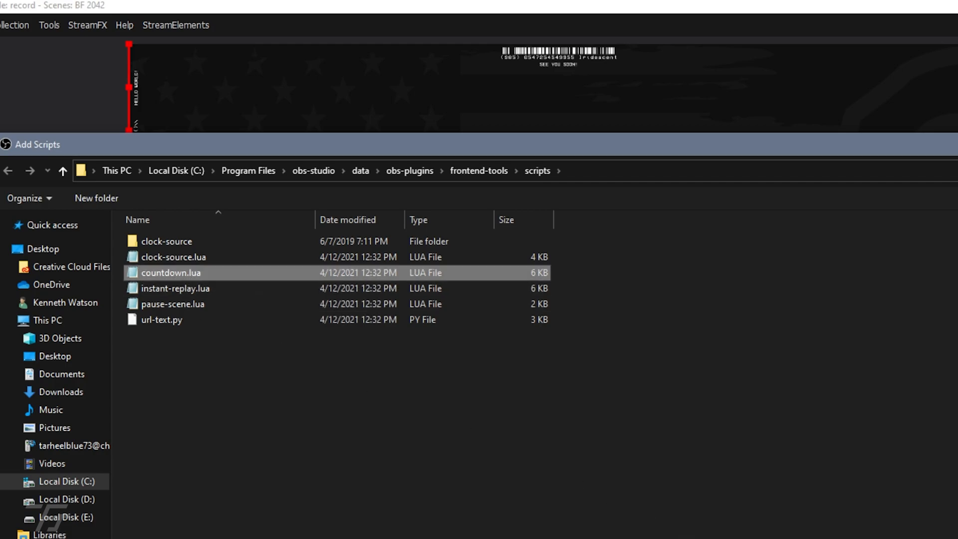
{"action": "double_click", "coordinate": [170, 272]}
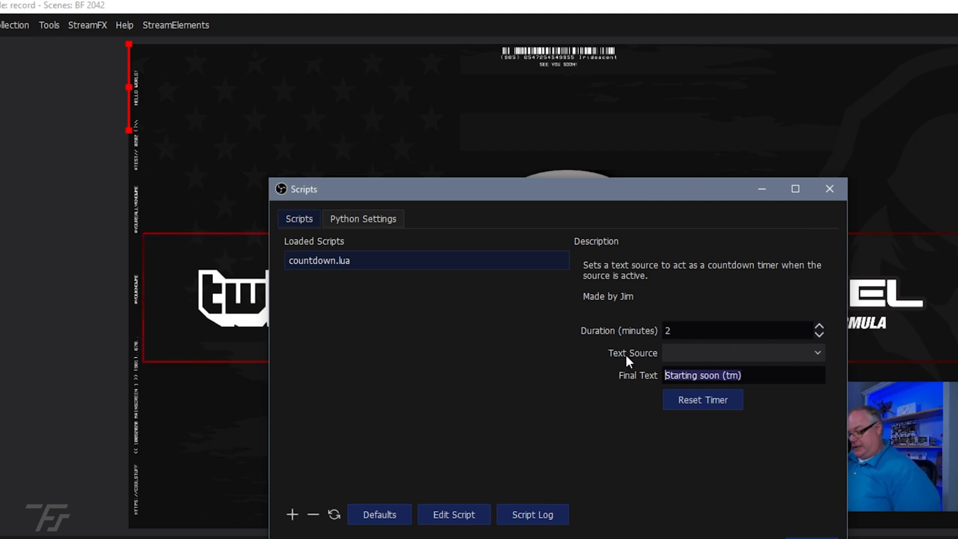
Set Final Text to "Let's Go!" and point the script's Text Source at Countdown.
{"action": "type", "text": "Let's"}
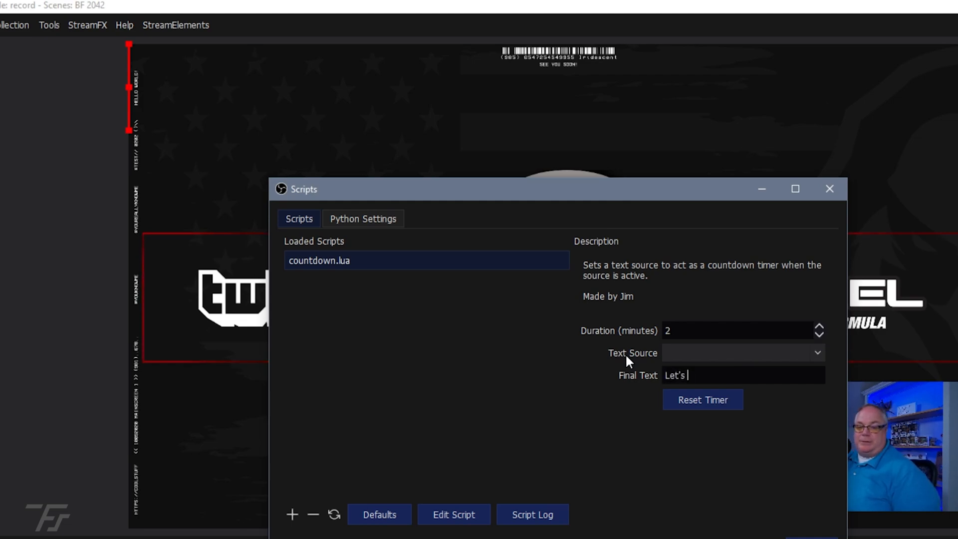
{"action": "type", "text": "Go!"}
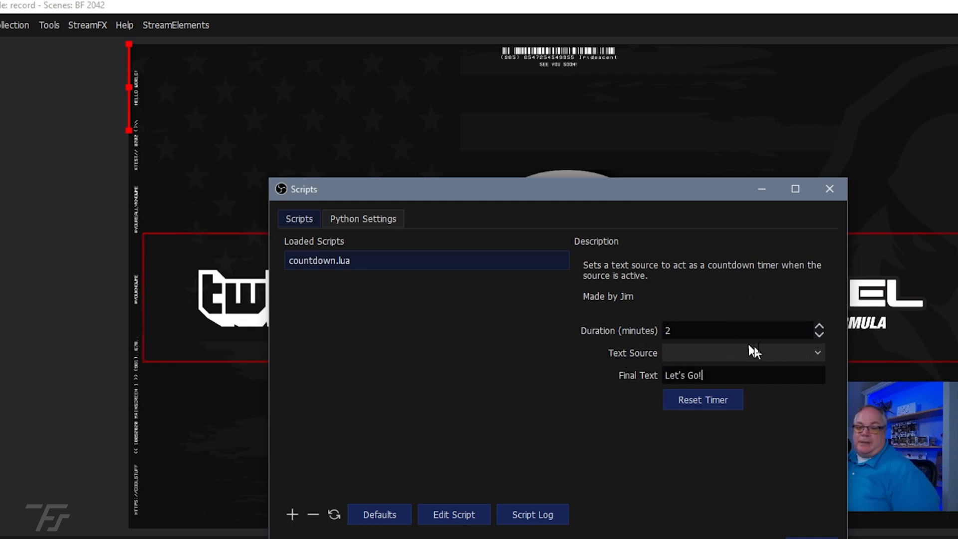
{"action": "left_click", "coordinate": [817, 353]}
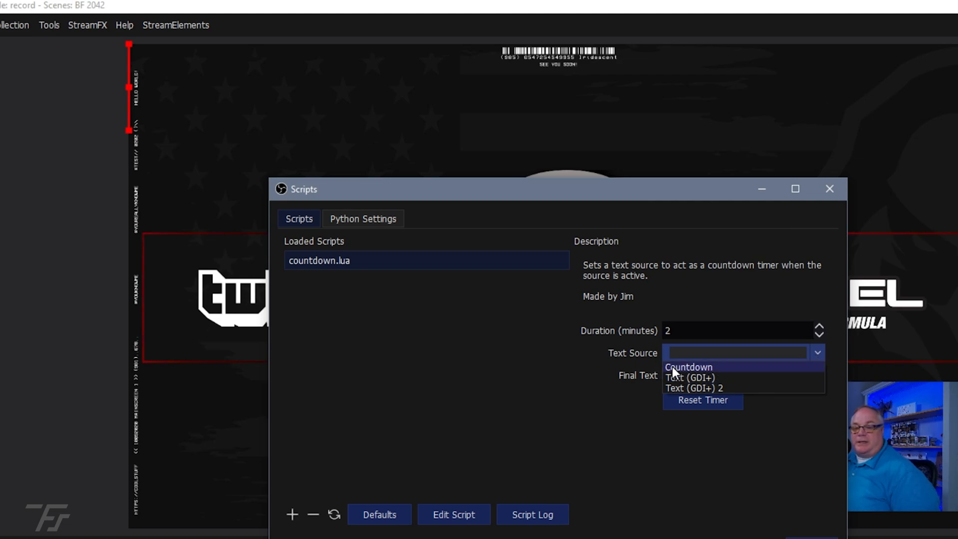
{"action": "mouse_move", "coordinate": [718, 366]}
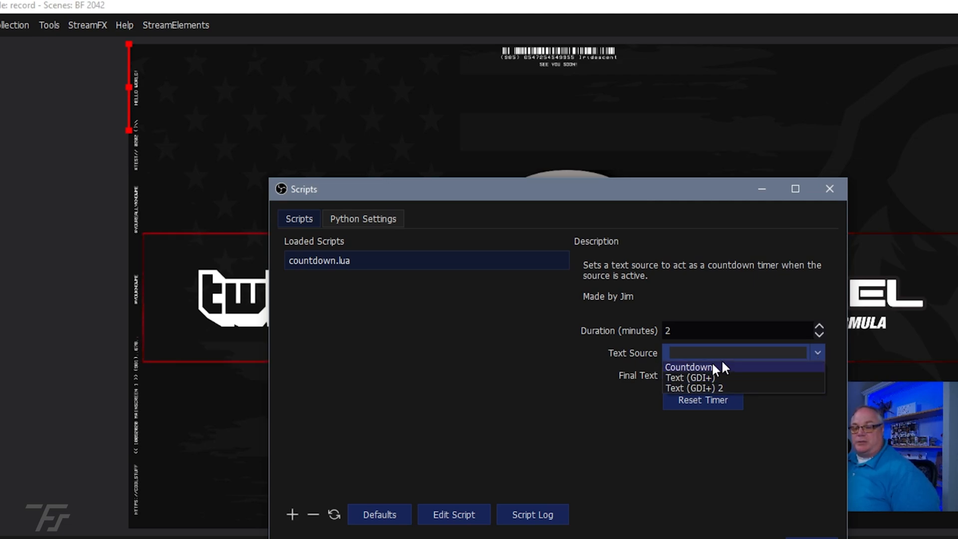
{"action": "mouse_move", "coordinate": [685, 373]}
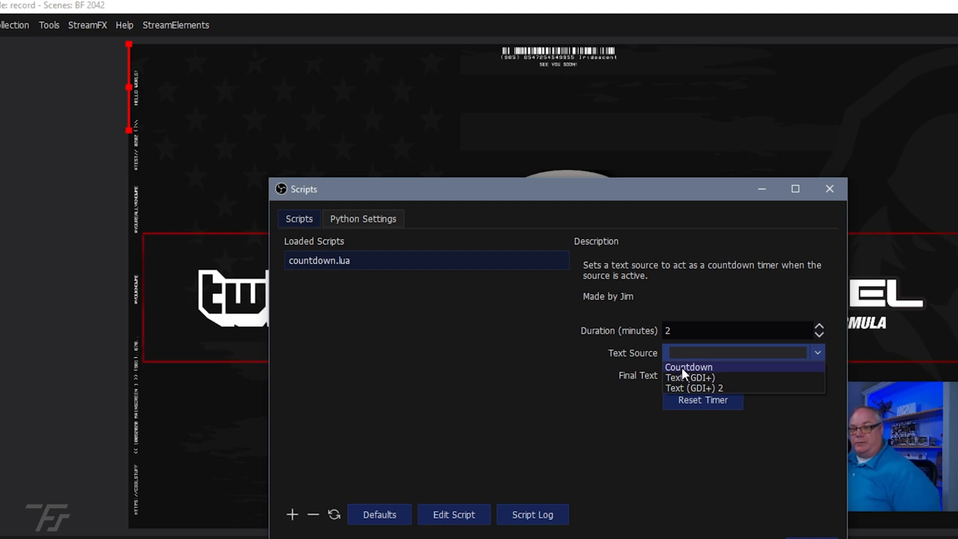
{"action": "left_click", "coordinate": [689, 367]}
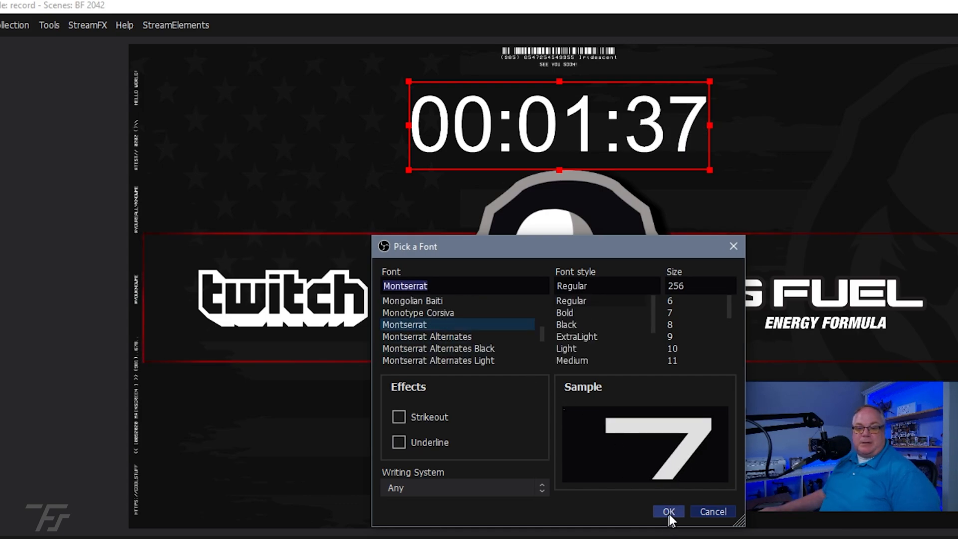
Apply Montserrat Regular at size 256 to the countdown timer text.
{"action": "left_click", "coordinate": [668, 511]}
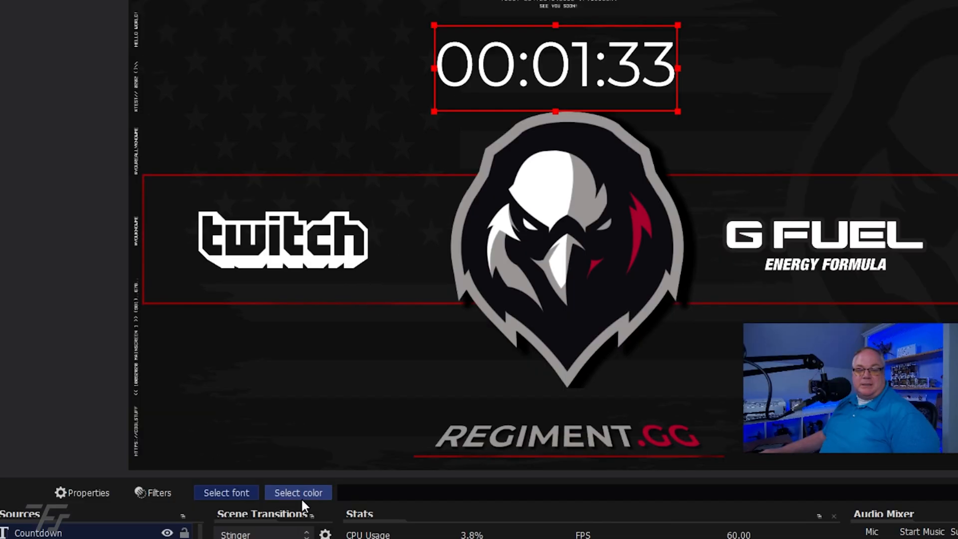
Make the countdown timer text red using the Basic colors palette.
{"action": "left_click", "coordinate": [298, 492]}
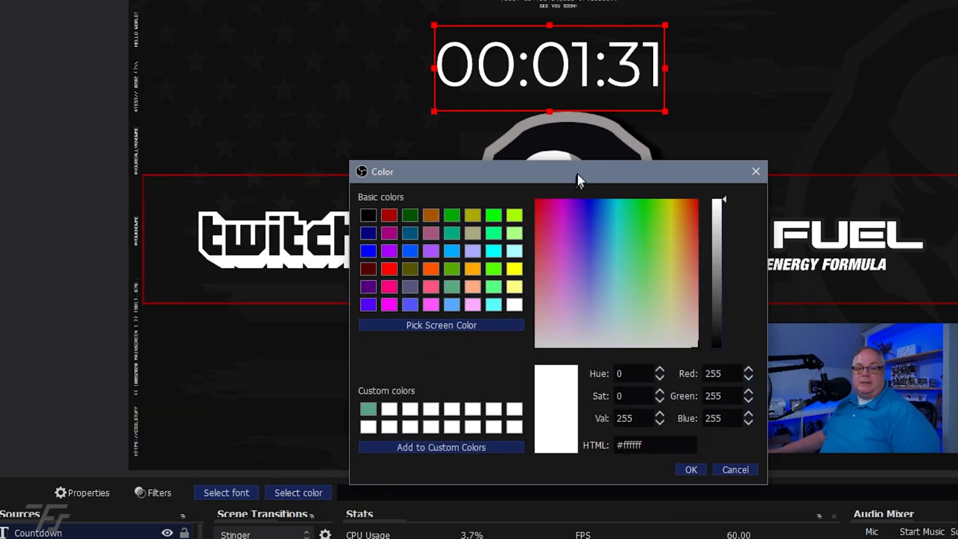
{"action": "left_click", "coordinate": [441, 325]}
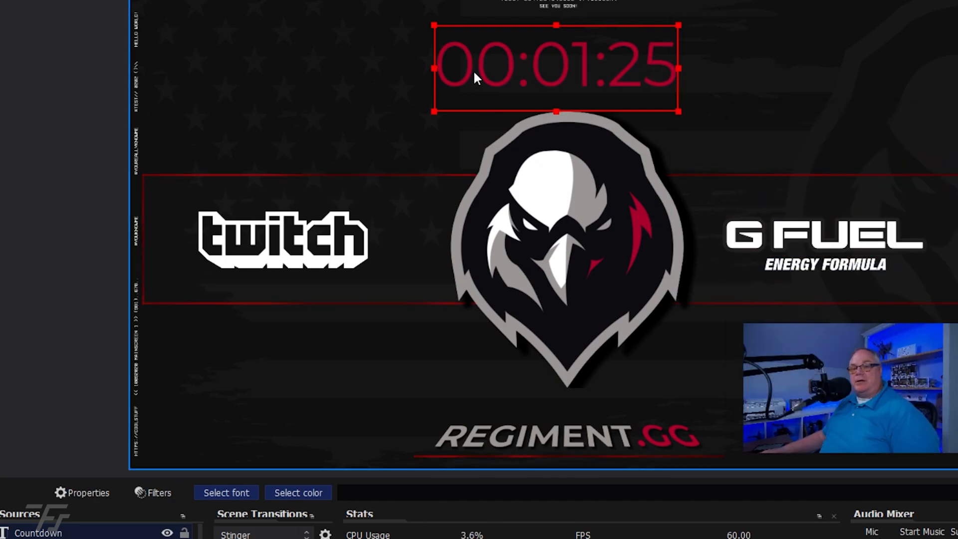
{"action": "mouse_move", "coordinate": [256, 391]}
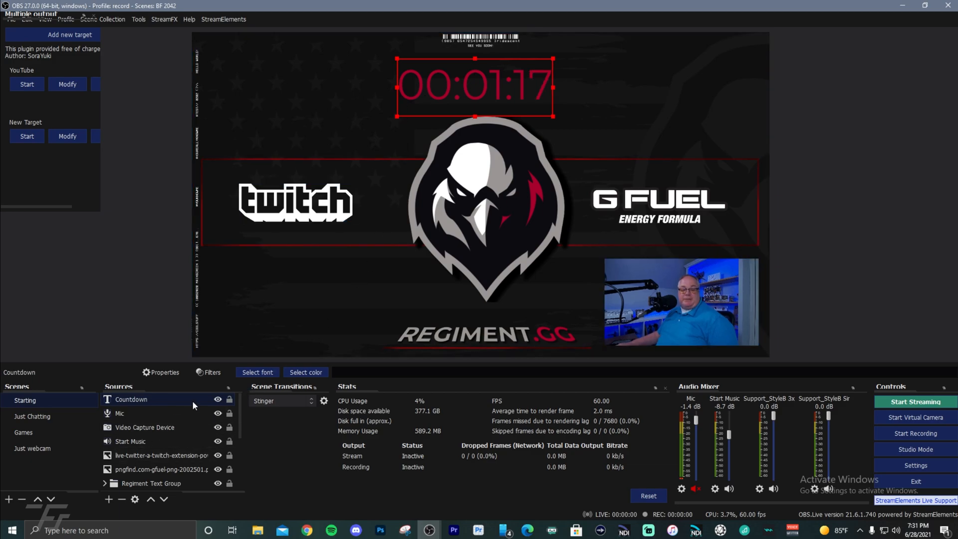
Add an SDF Effects filter on Countdown with a black Outer Shadow and offsets.
{"action": "left_click", "coordinate": [212, 373]}
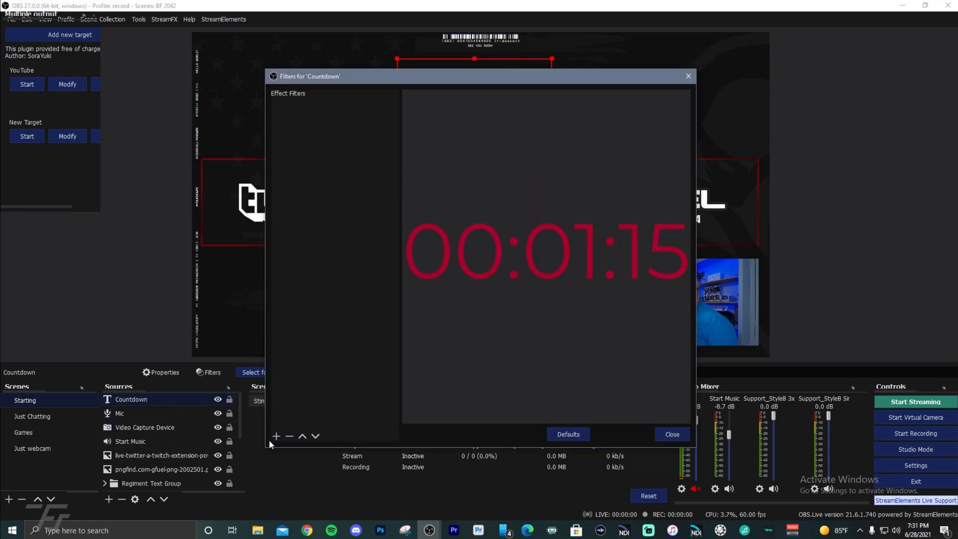
{"action": "left_click", "coordinate": [275, 437]}
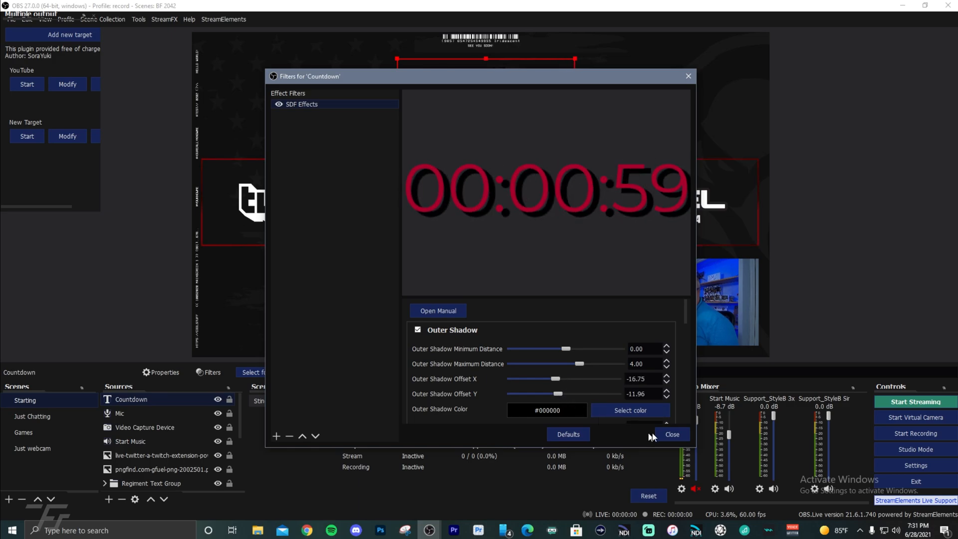
{"action": "left_click", "coordinate": [671, 435]}
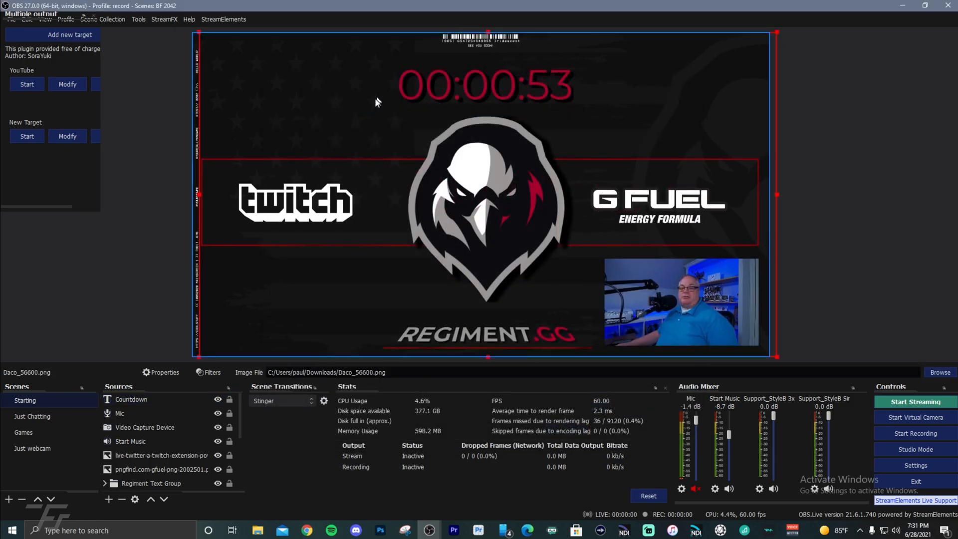
{"action": "left_click", "coordinate": [483, 86]}
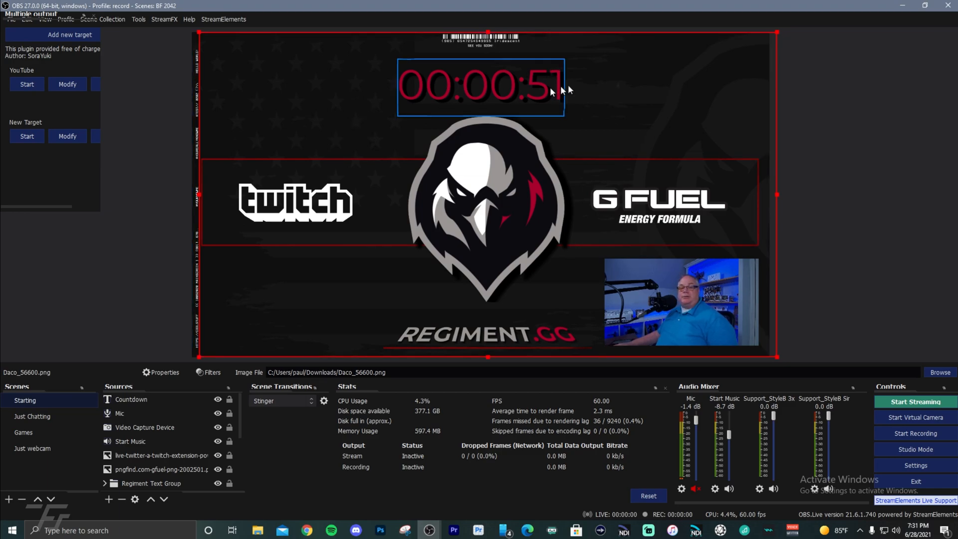